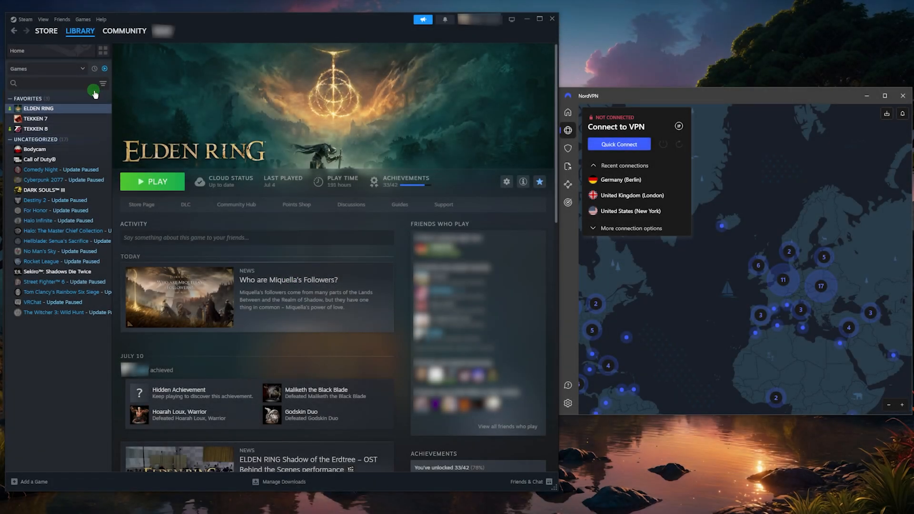
{"action": "mouse_move", "coordinate": [669, 263]}
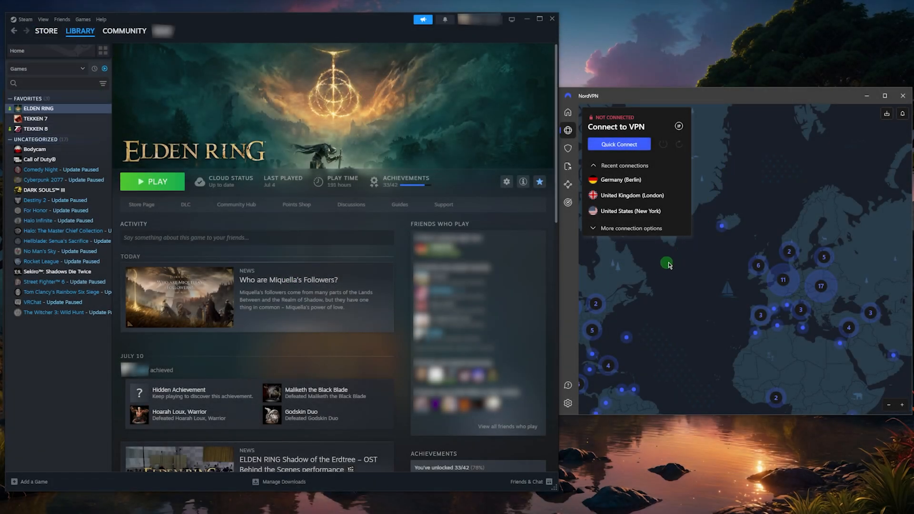
{"action": "mouse_move", "coordinate": [645, 276]}
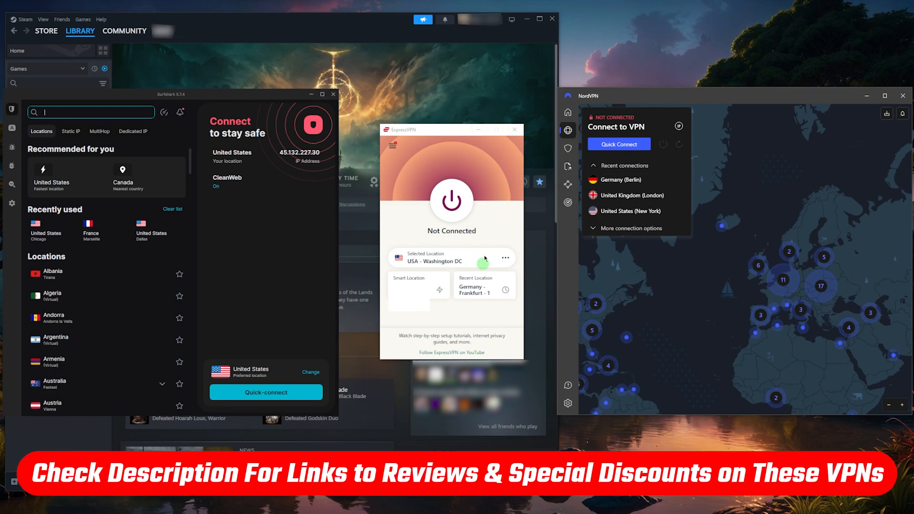
{"action": "mouse_move", "coordinate": [325, 9]}
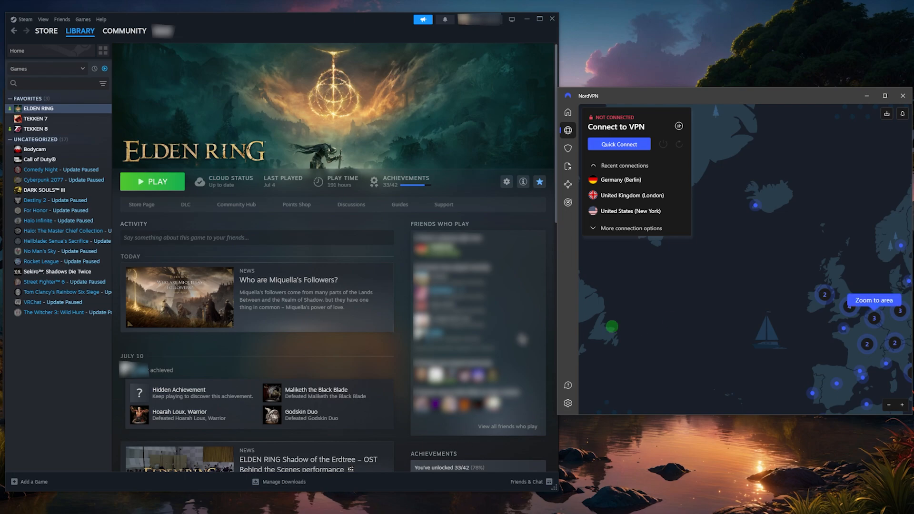
- Zoom the NordVPN map in on the United Kingdom and western Europe server locations
{"action": "left_click", "coordinate": [40, 159]}
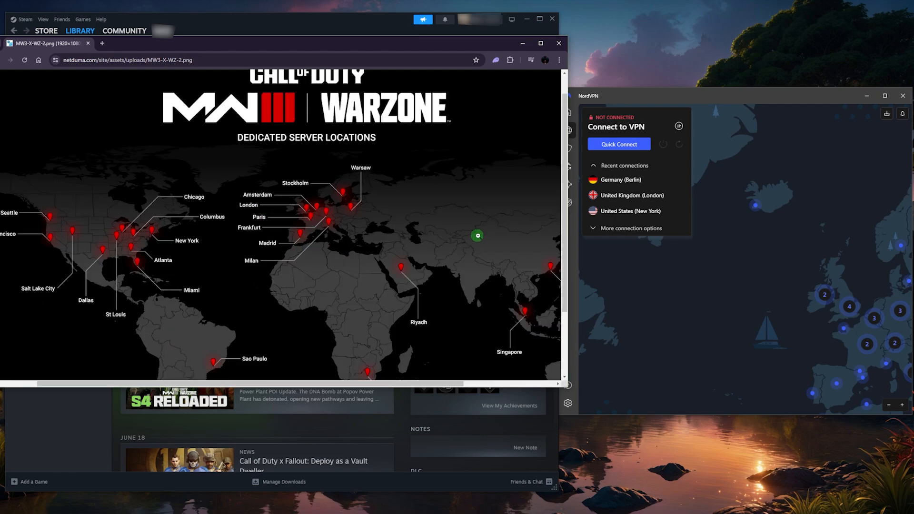
{"action": "mouse_move", "coordinate": [770, 206]}
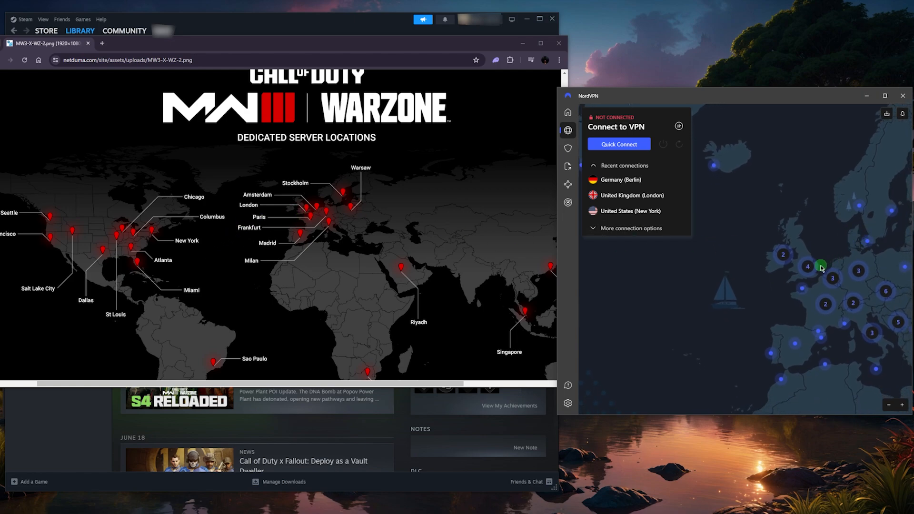
{"action": "mouse_move", "coordinate": [691, 215]}
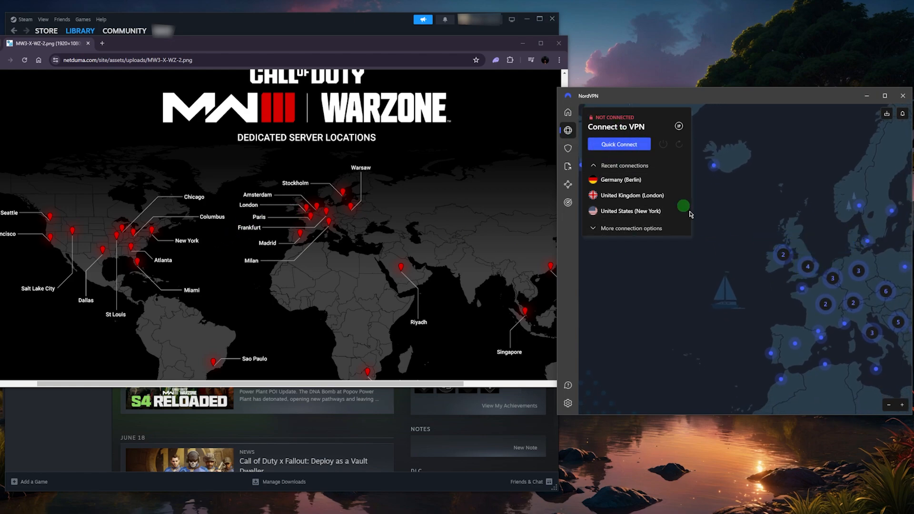
{"action": "mouse_move", "coordinate": [485, 420]}
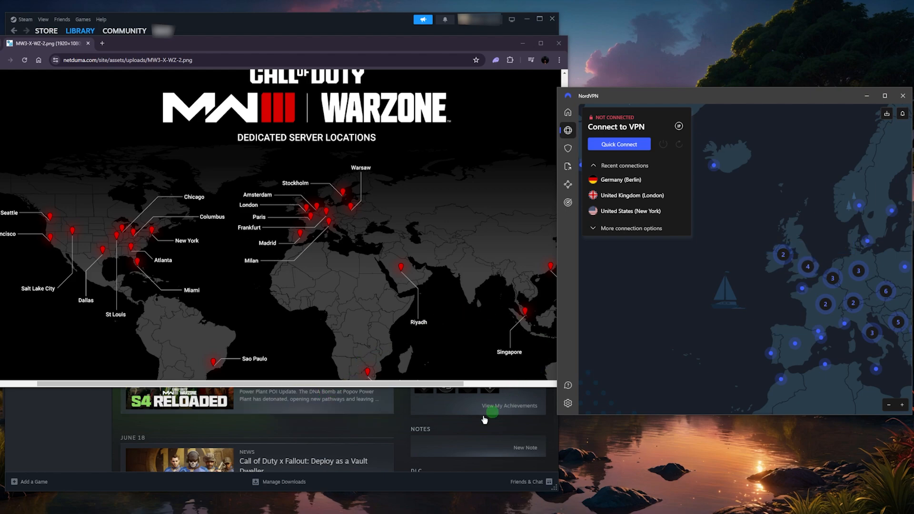